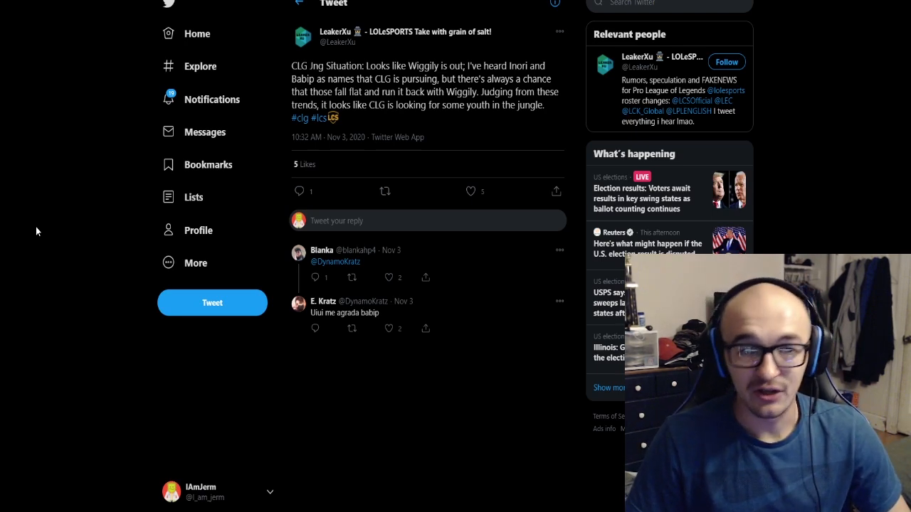
{"action": "mouse_move", "coordinate": [212, 100]}
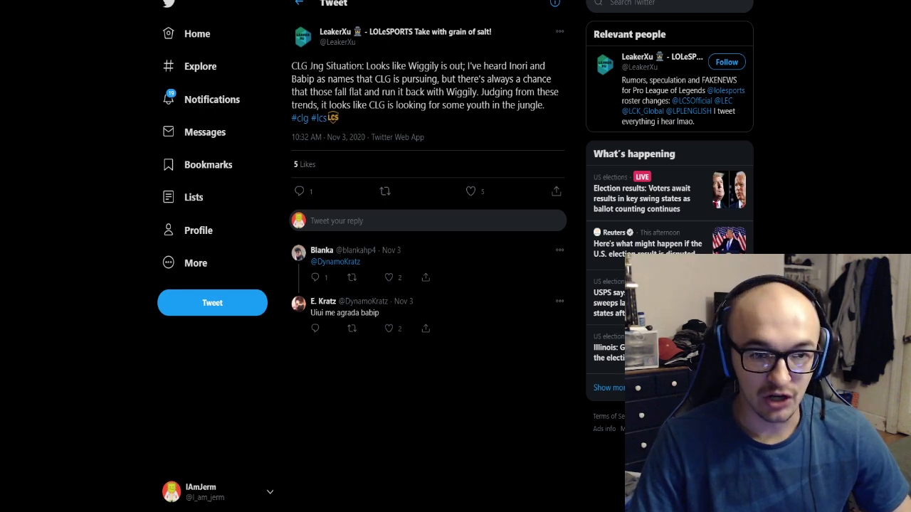
Select the phrase 'Looks like Wiggily is out' in the LeakerXu tweet text
{"action": "left_click_drag", "start_coordinate": [367, 66], "coordinate": [461, 65]}
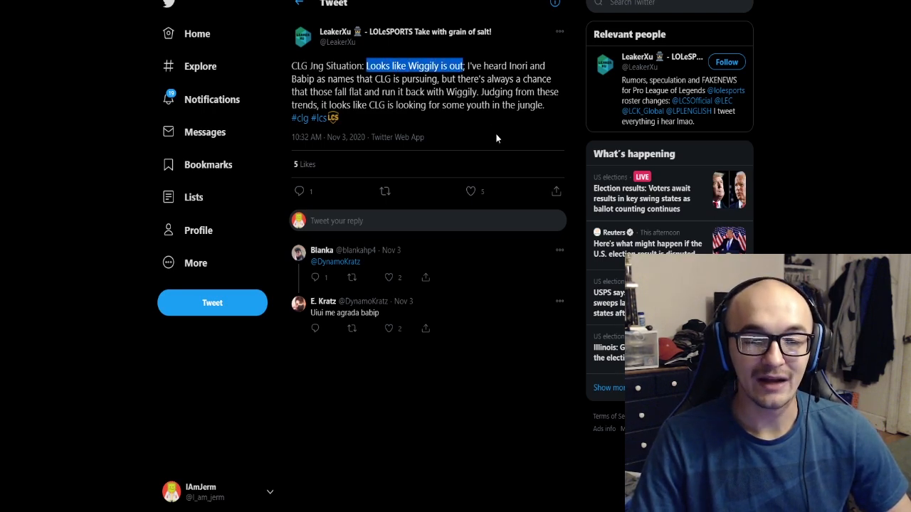